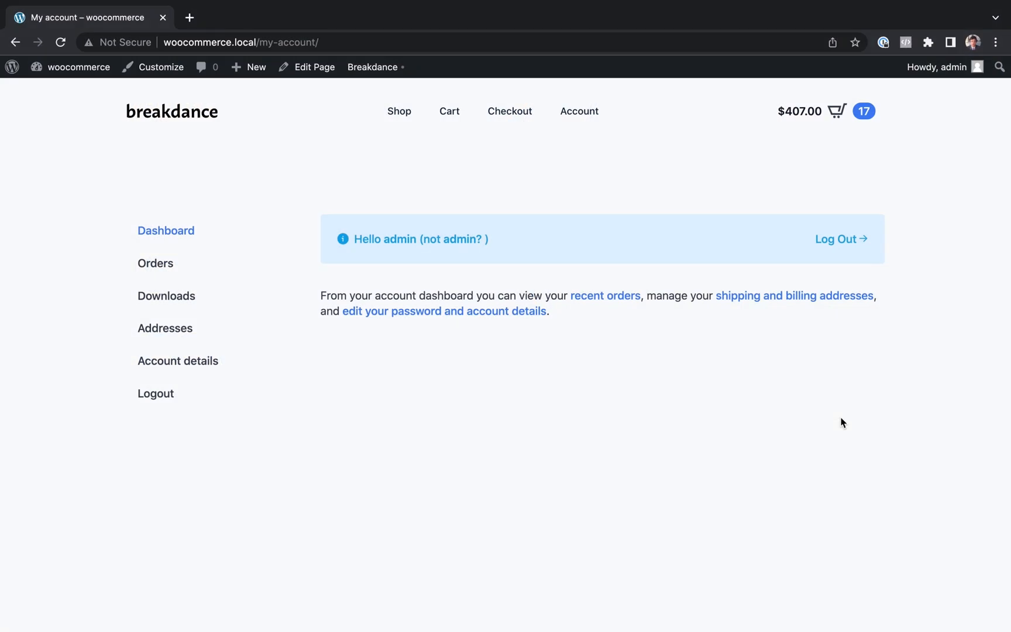
mouse_move(598, 381)
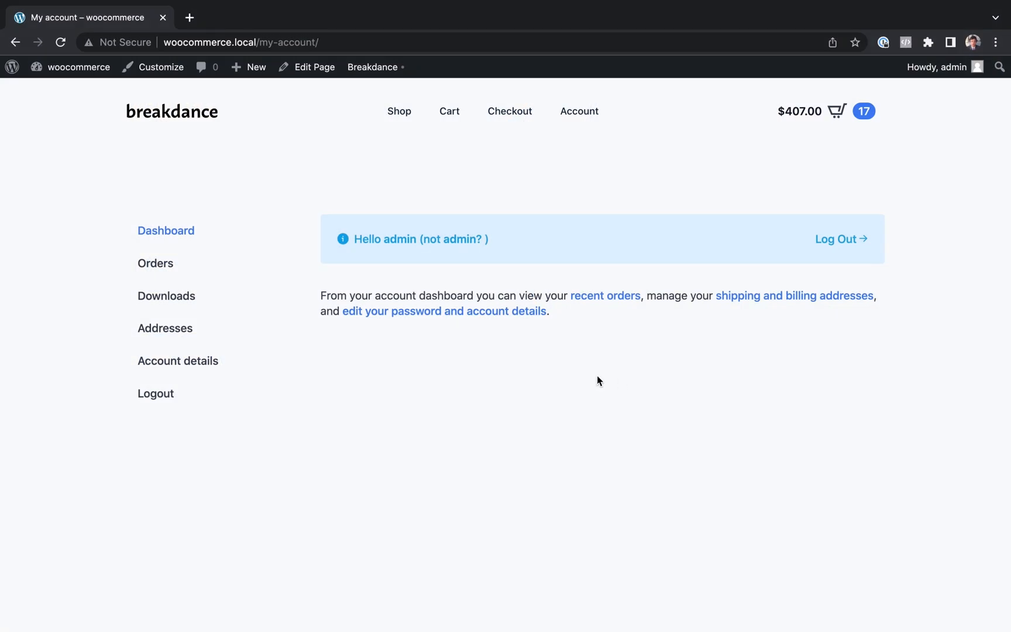
- Browse the account's orders, order #76, downloads, addresses and billing form, then return to the dashboard
click(155, 263)
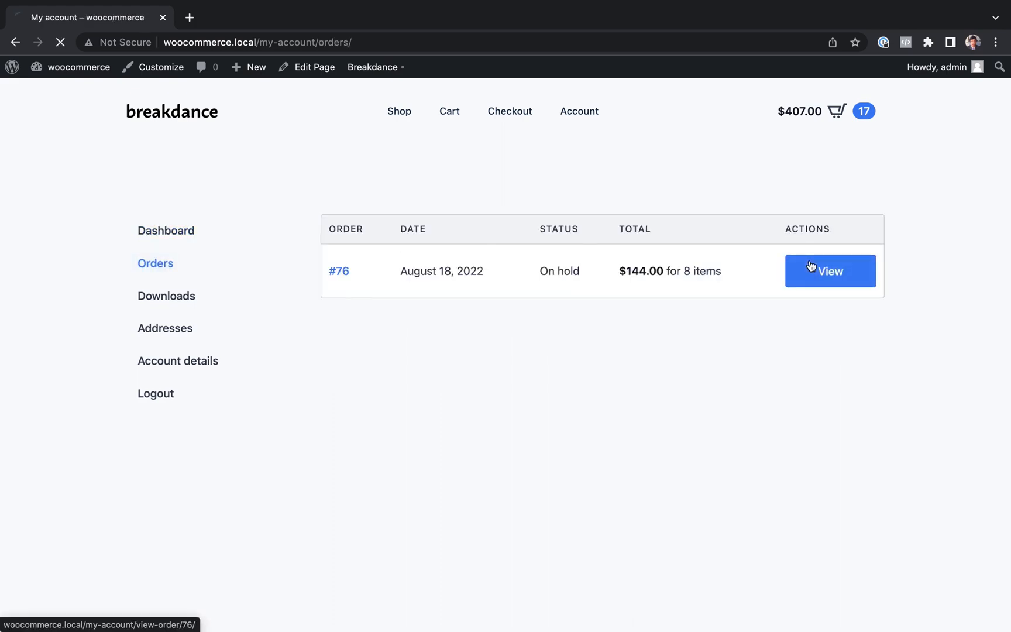
click(830, 271)
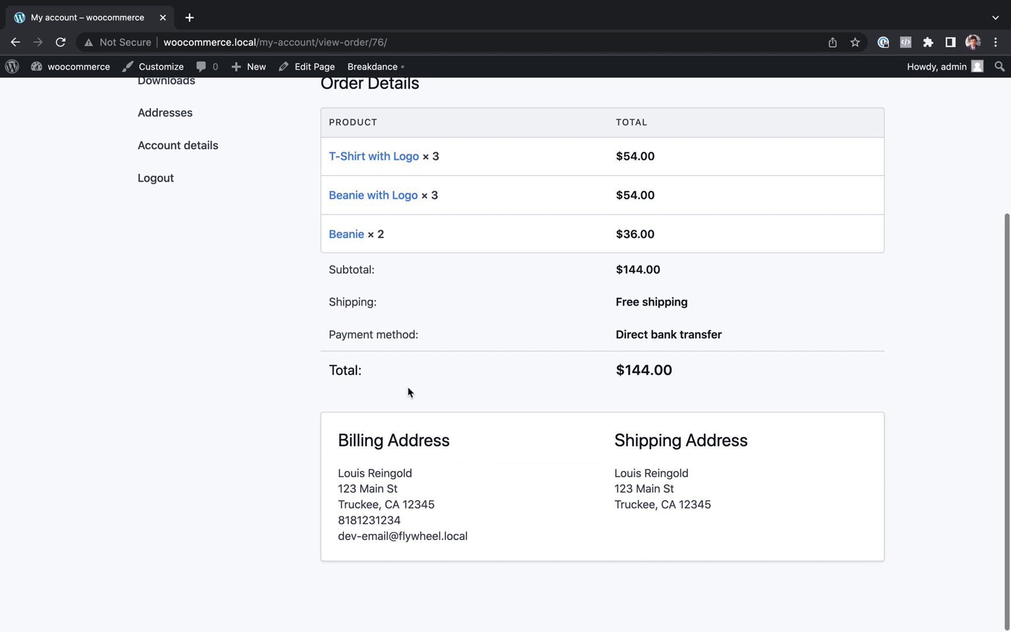
click(165, 80)
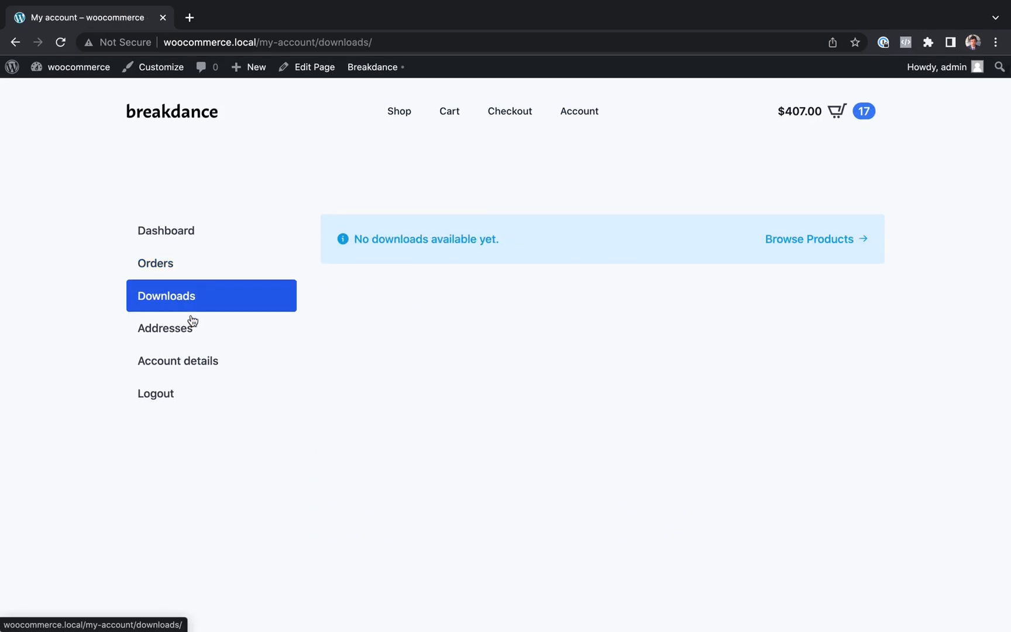
click(165, 327)
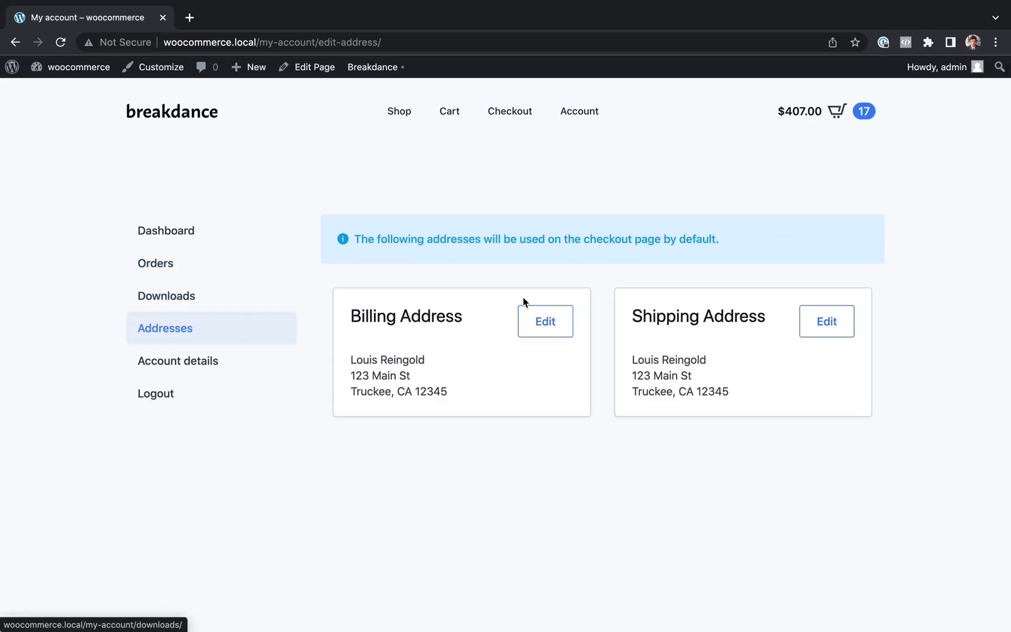
click(545, 321)
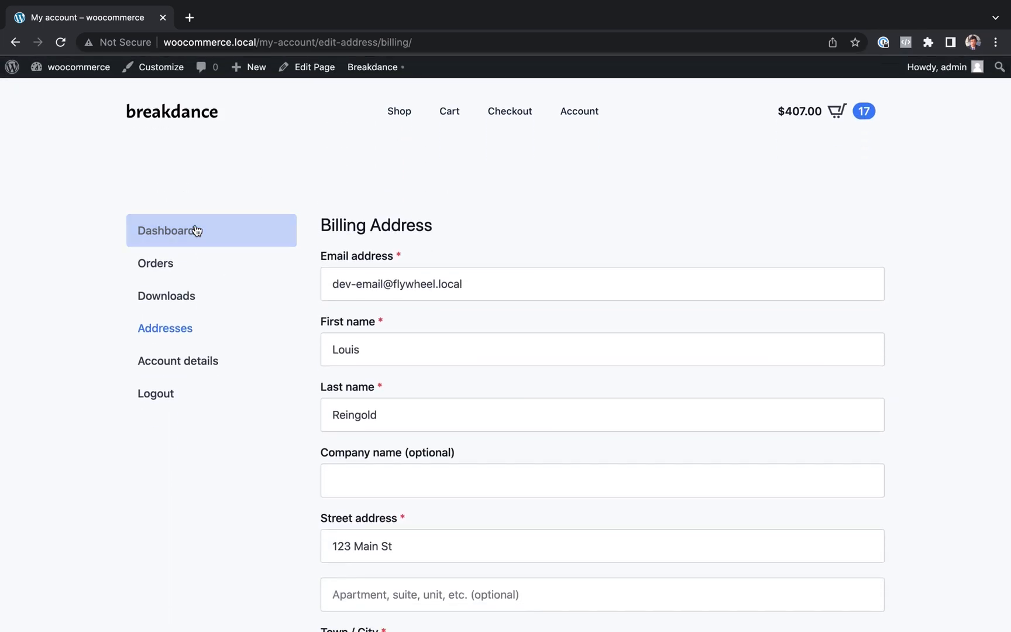
click(169, 230)
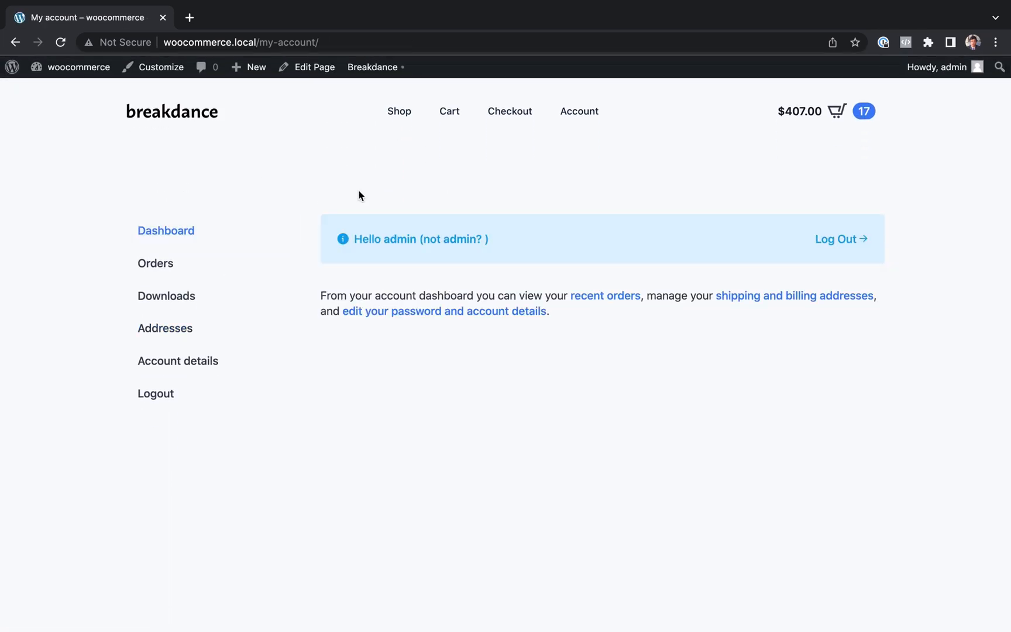
- Open the My account page from the admin page list in the Breakdance builder
click(79, 66)
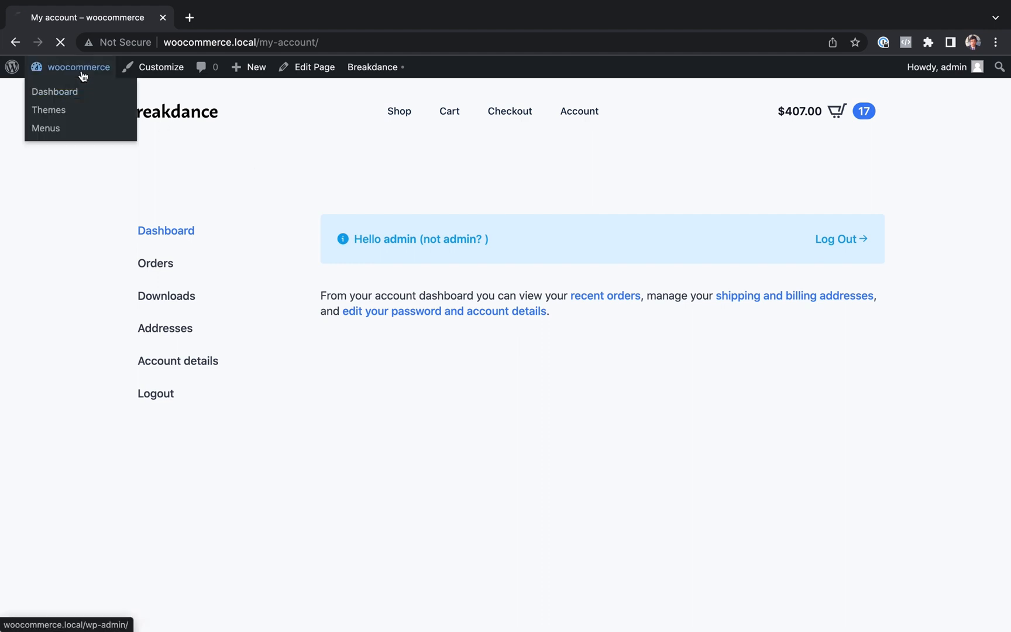
click(55, 92)
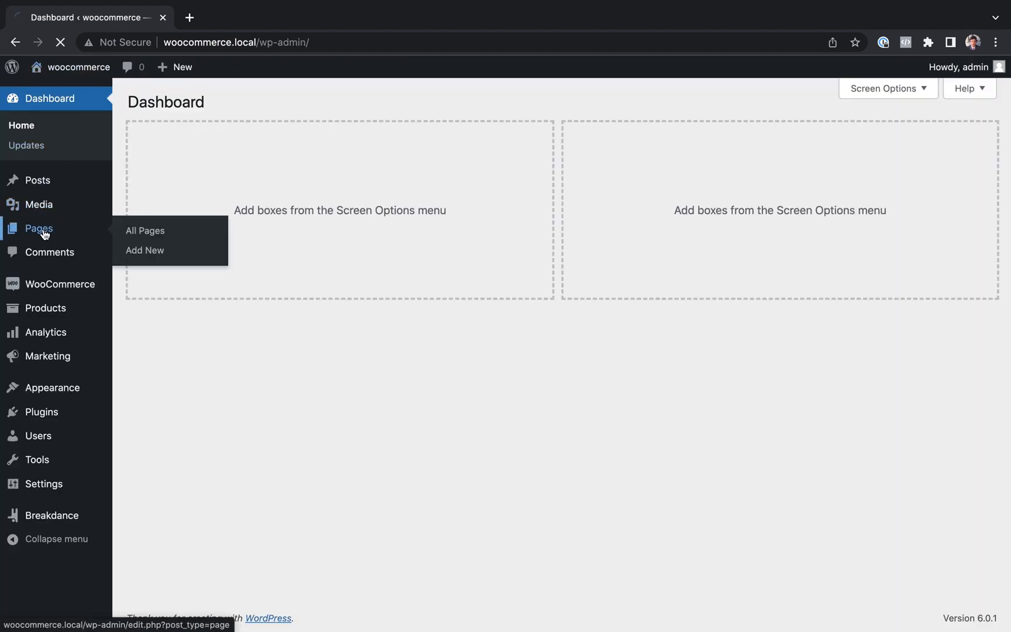
click(144, 230)
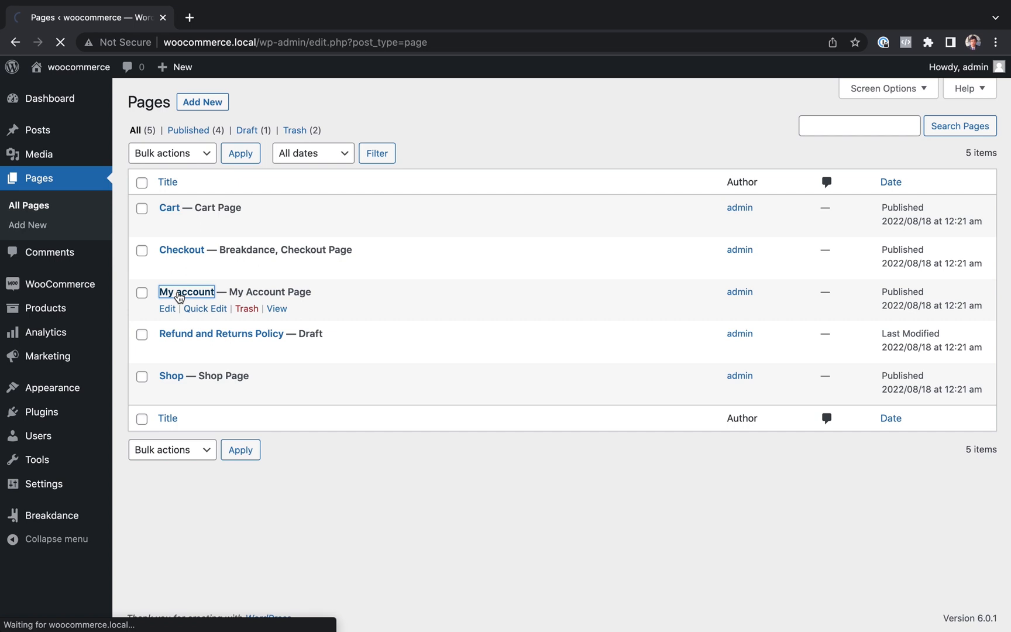
click(186, 291)
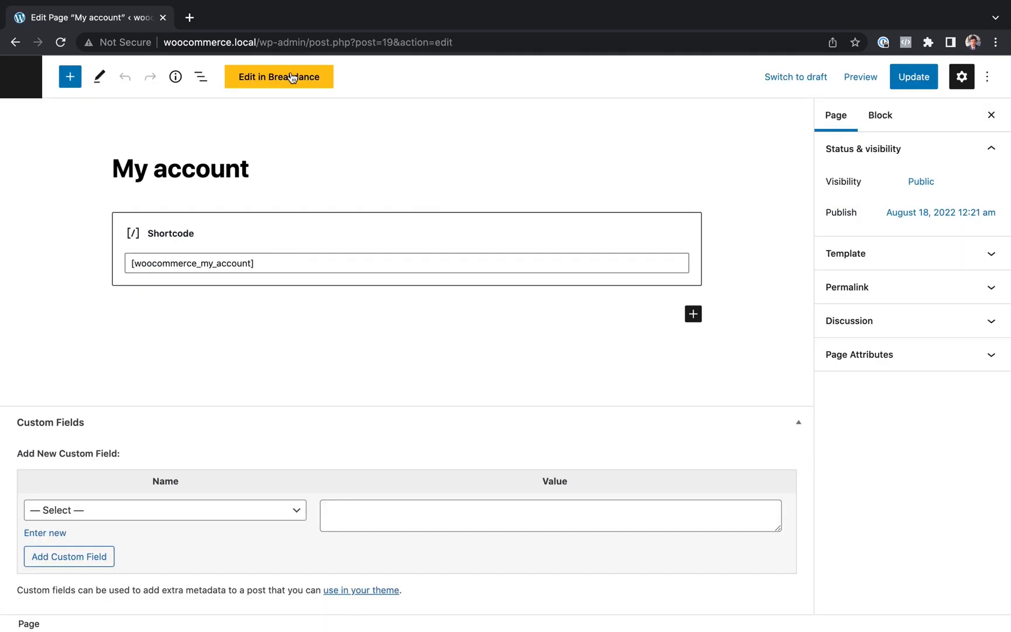
click(912, 76)
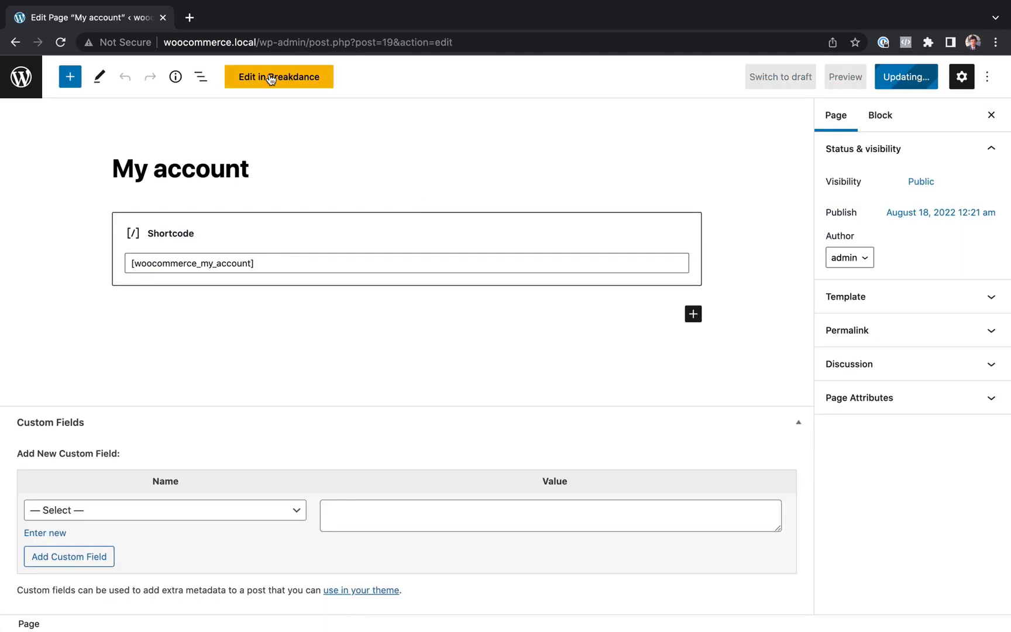
click(279, 76)
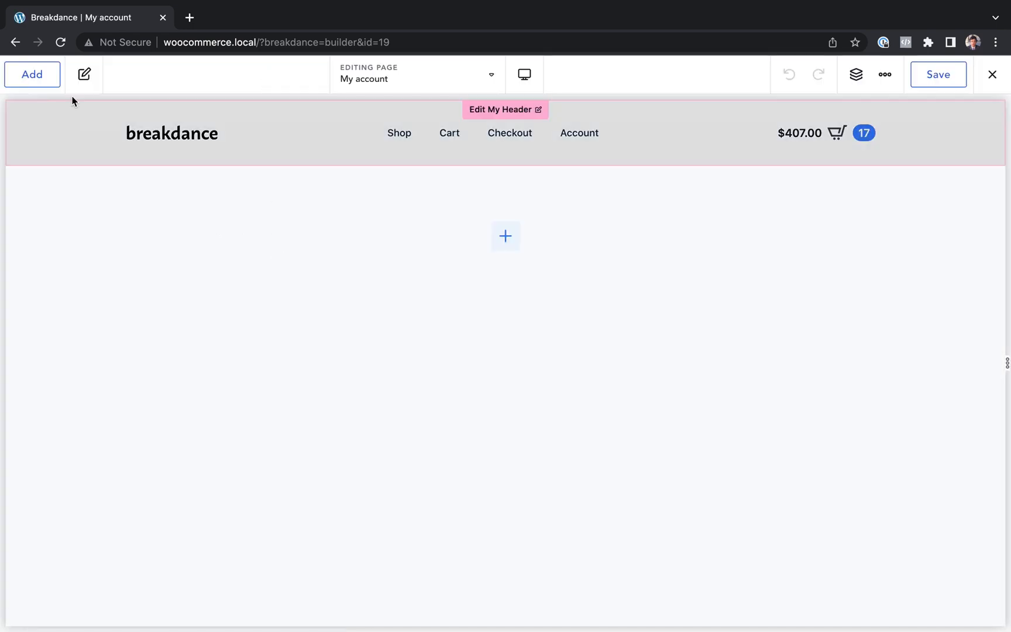
- Insert the Account Page (Woo) element onto the empty My account canvas
click(32, 74)
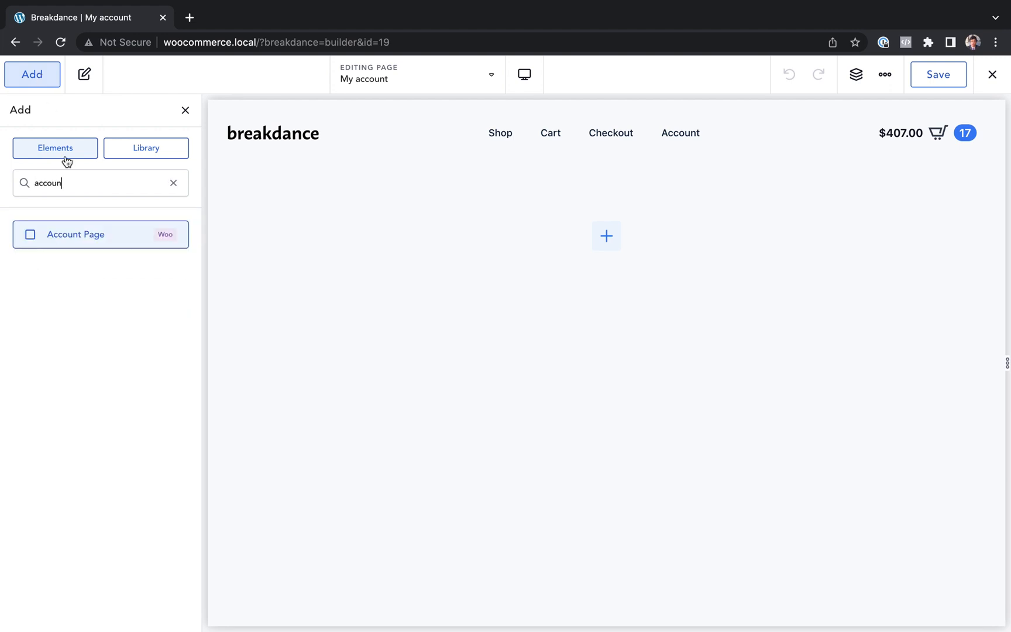
click(75, 235)
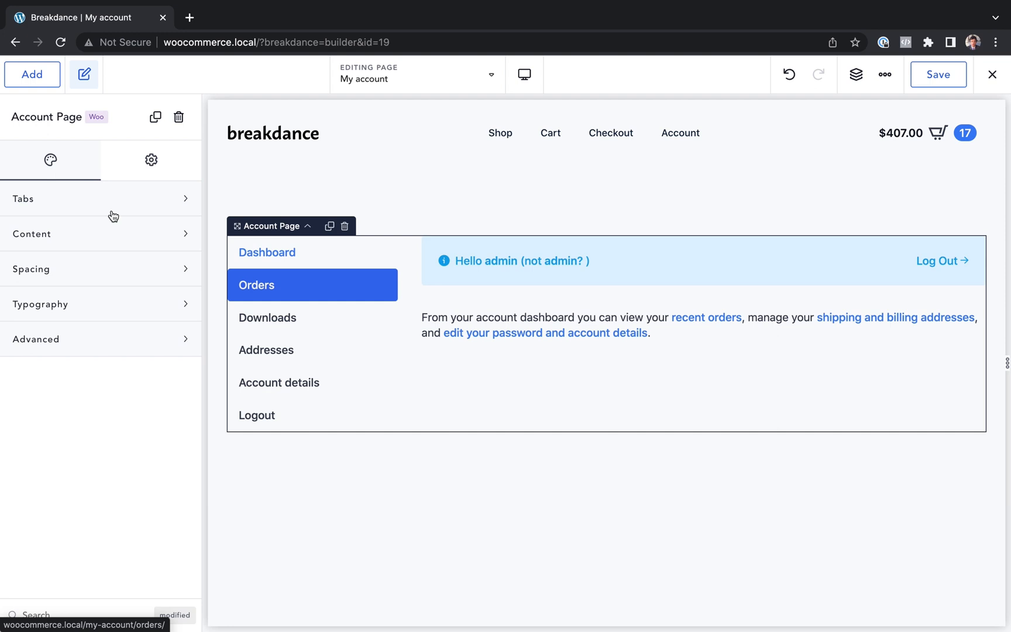
click(267, 253)
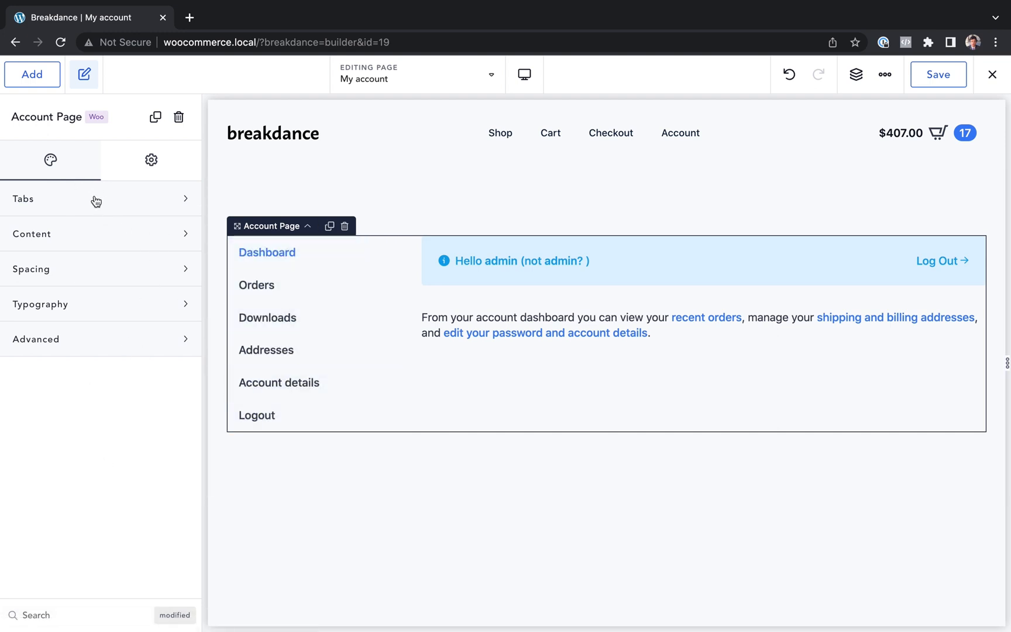
- Lay the account tabs out horizontally and centered, with light grey backgrounds and 20px spacing
click(100, 198)
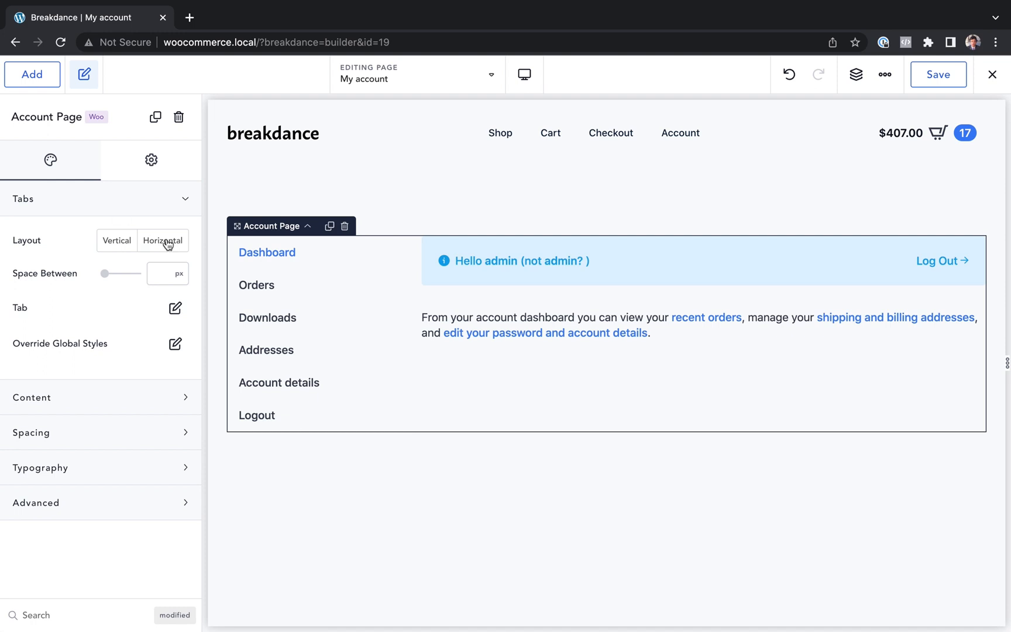
click(163, 241)
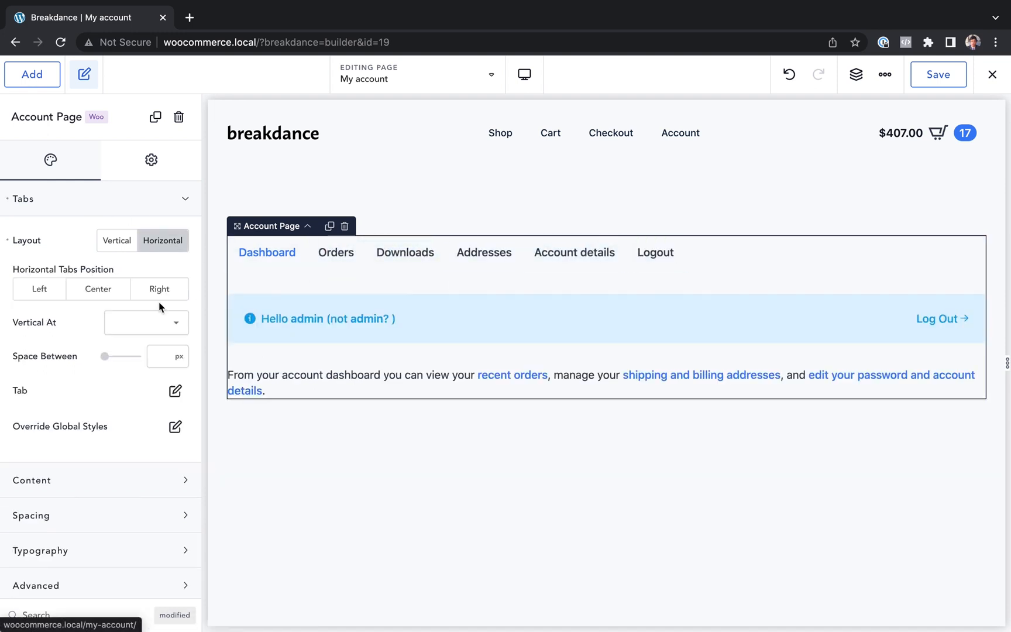
click(97, 290)
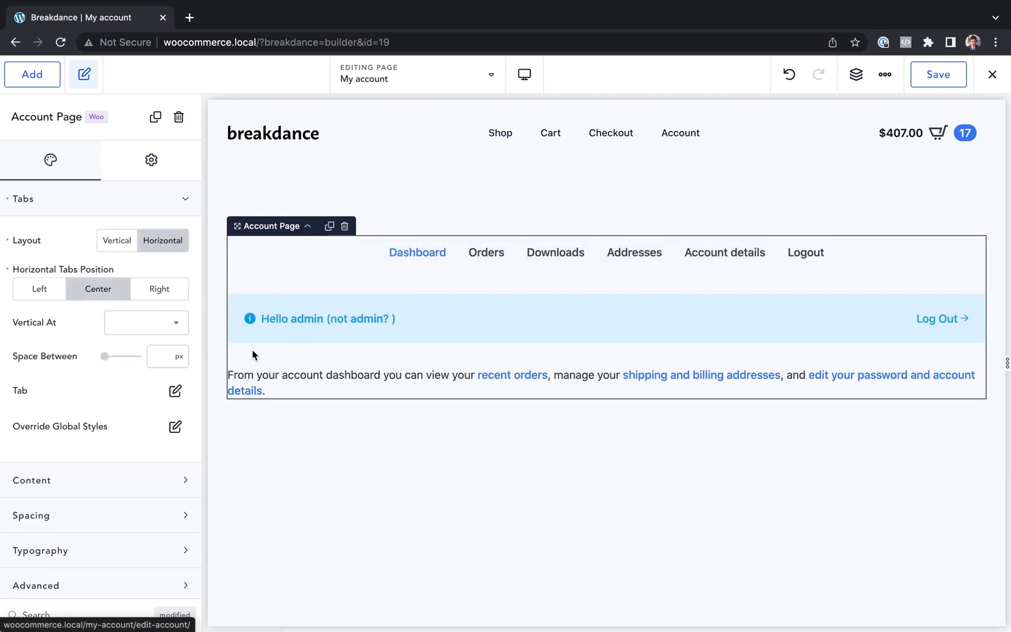
click(166, 394)
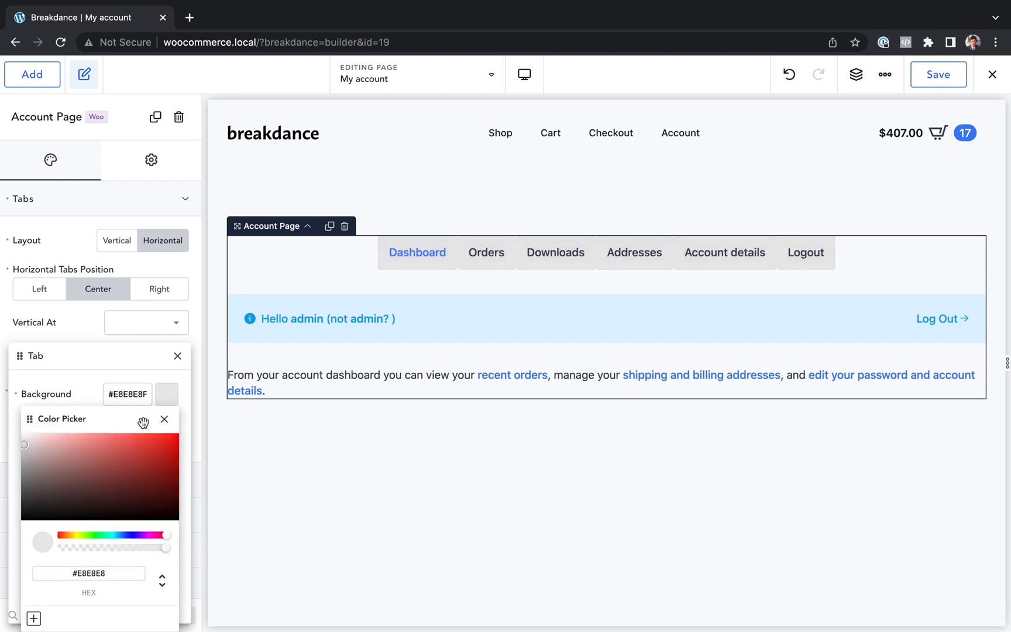
click(166, 419)
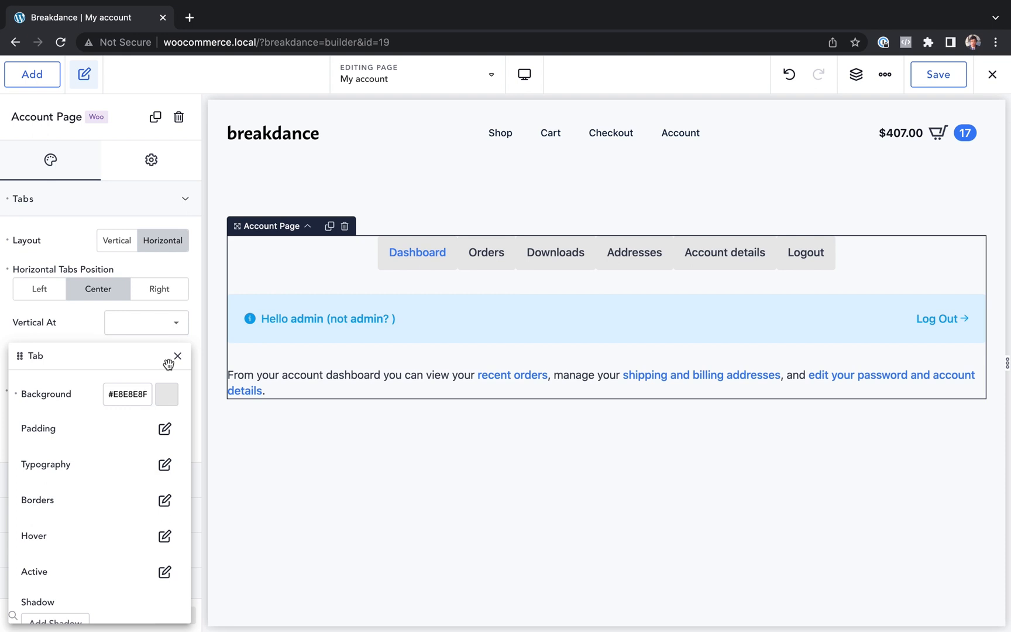
click(177, 356)
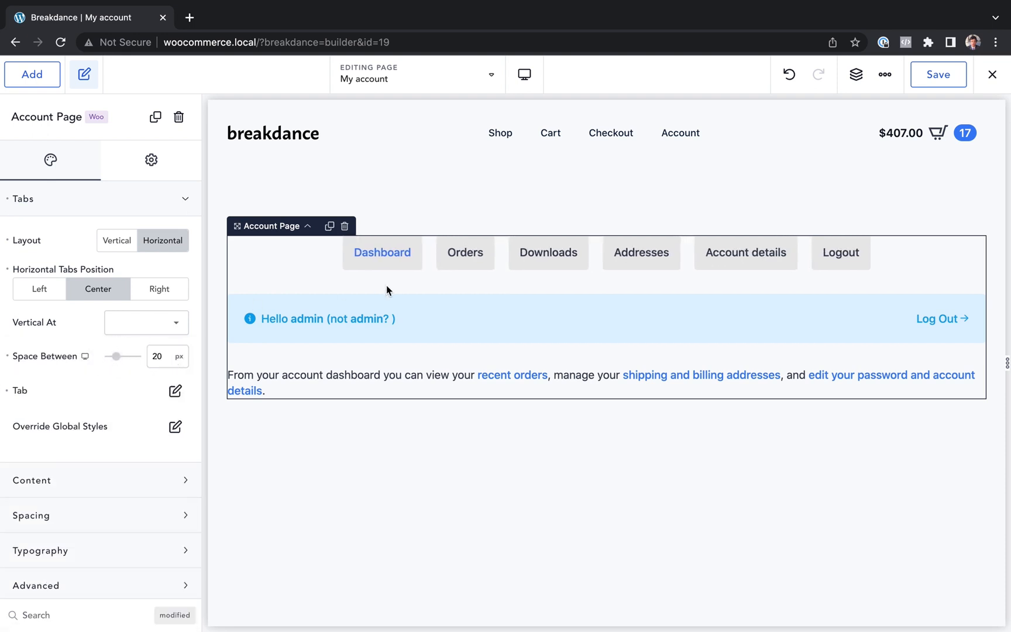
click(184, 198)
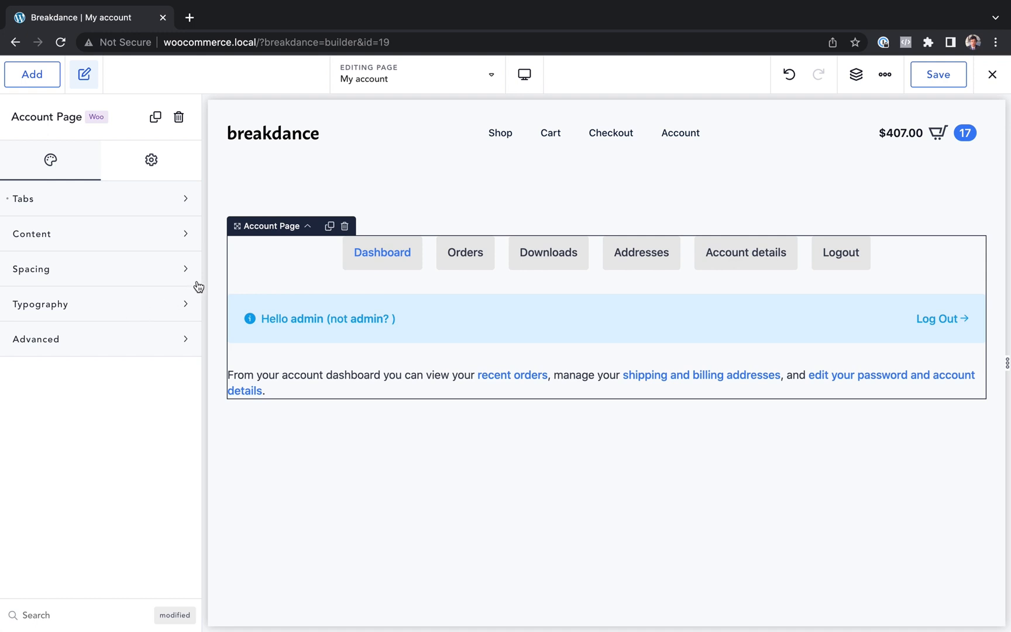
click(32, 234)
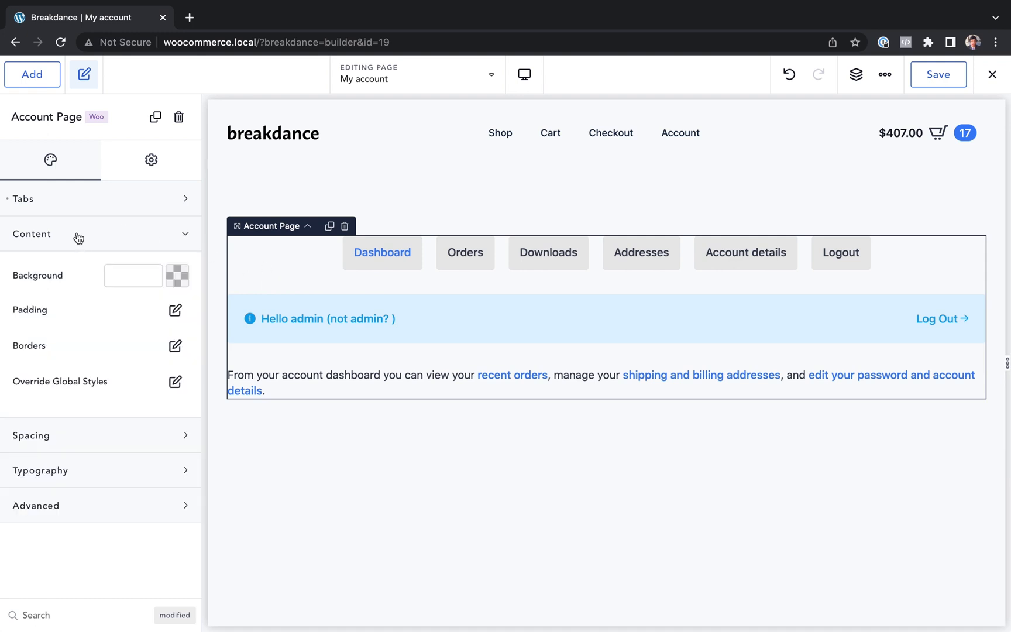
- Switch the account tabs to a vertical list and preview the Addresses and Dashboard tabs
click(32, 234)
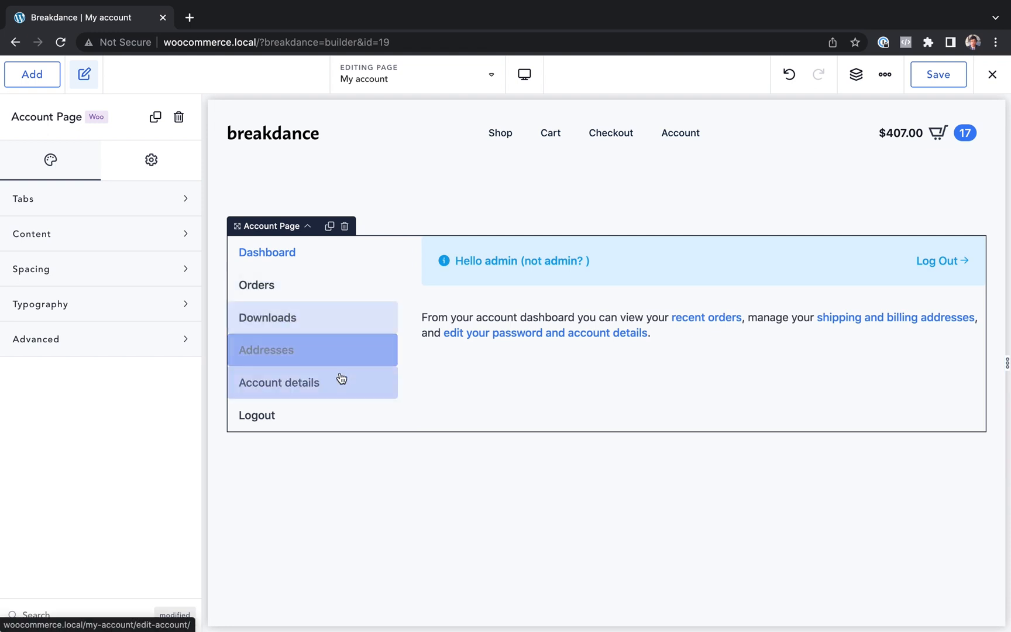
click(312, 350)
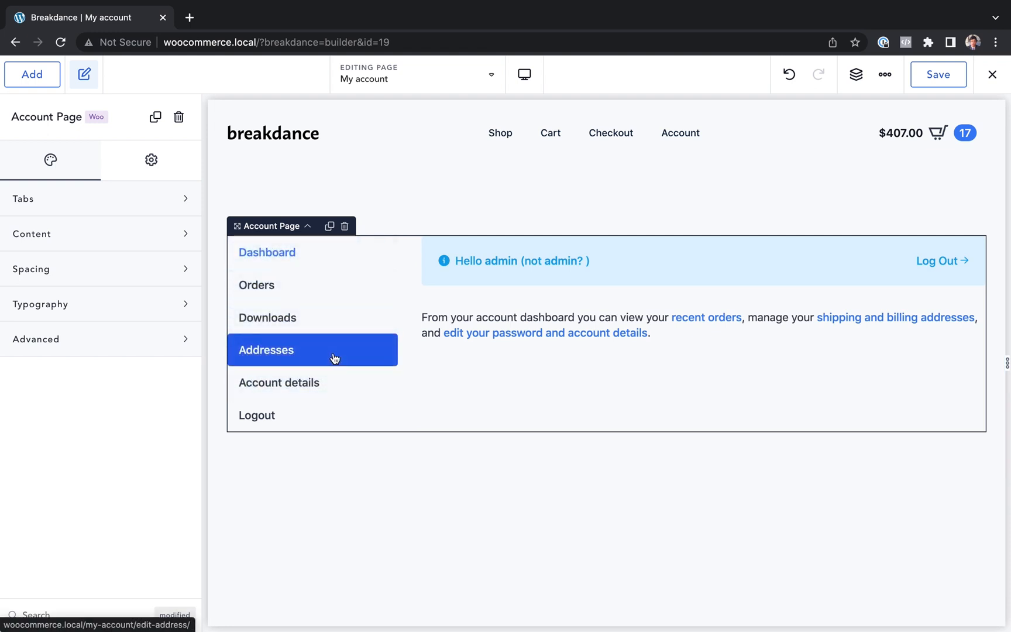
click(266, 253)
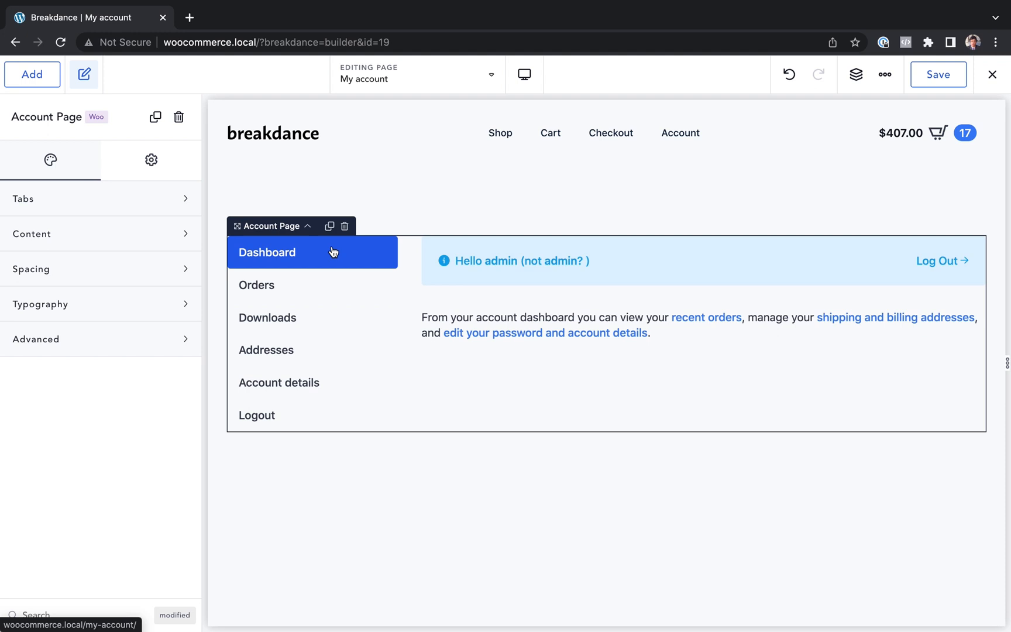
mouse_move(329, 268)
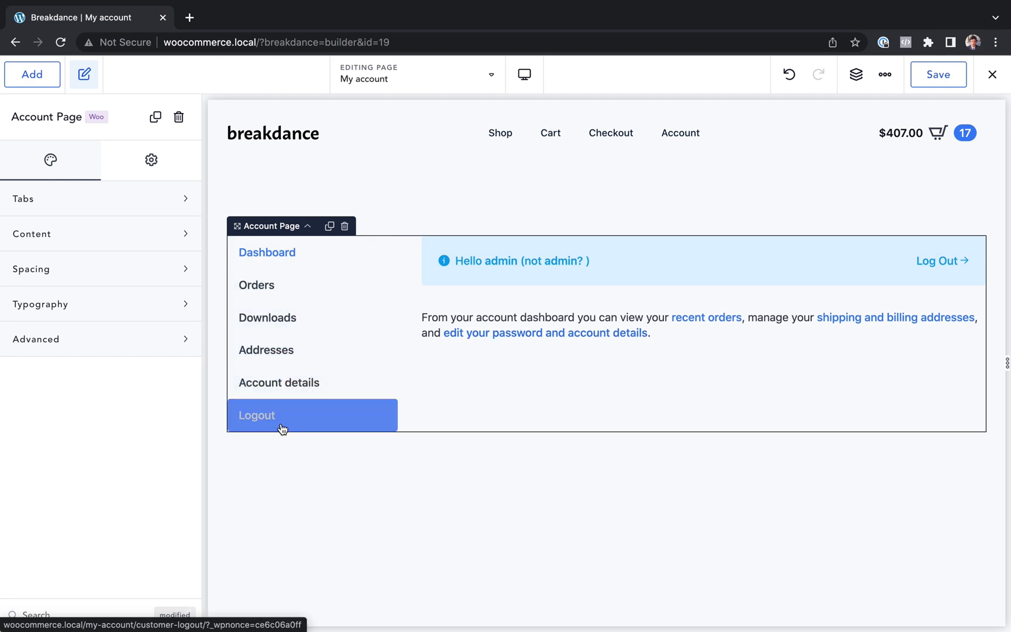
click(885, 74)
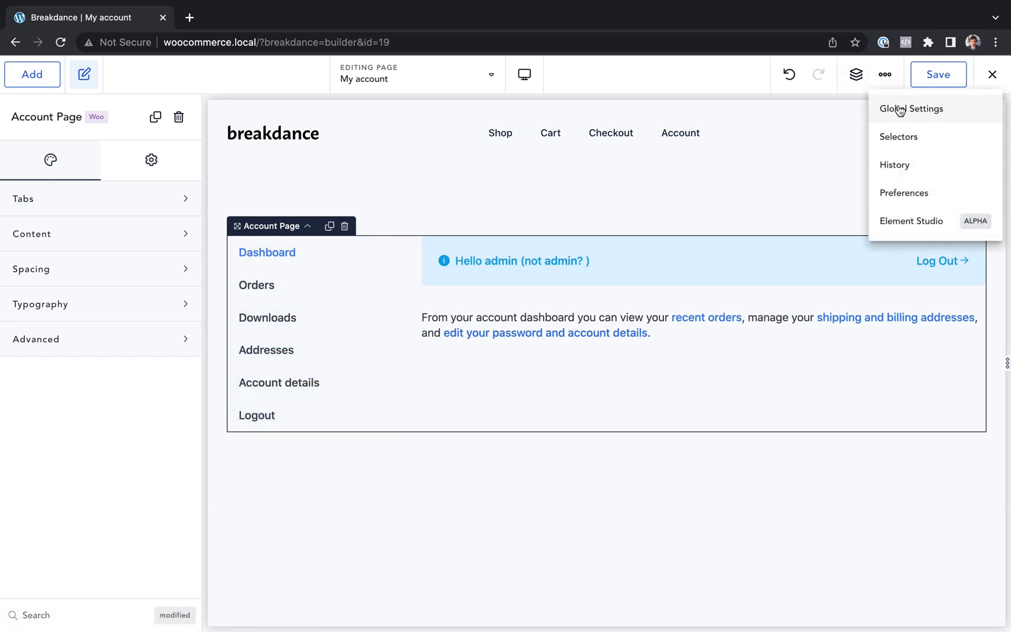
- Set the WooCommerce brand colour to purple #5B20DE in Global Settings
click(911, 109)
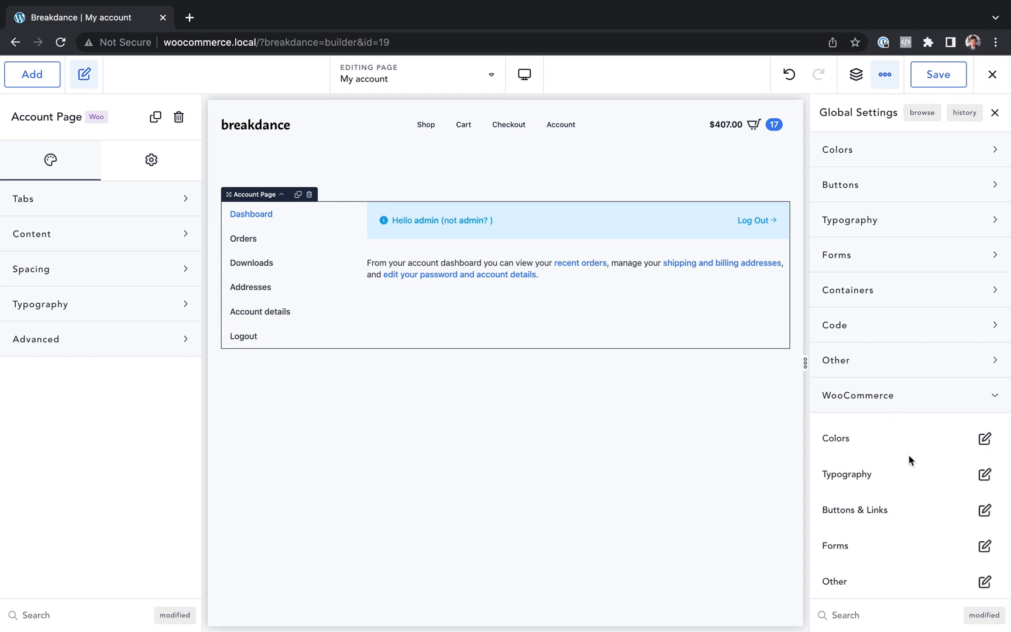
click(985, 438)
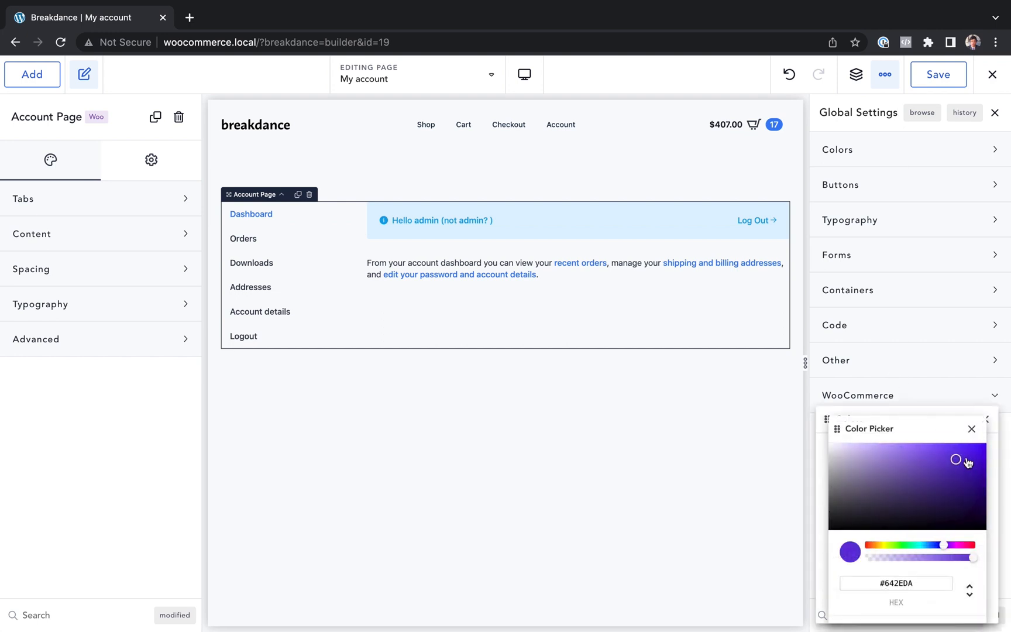
click(972, 429)
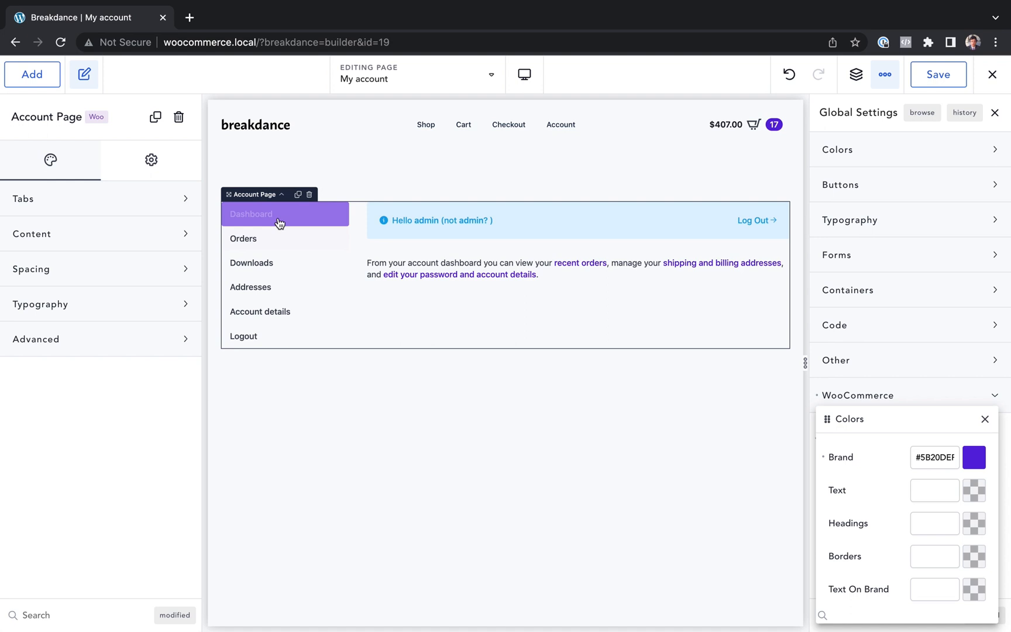
mouse_move(609, 272)
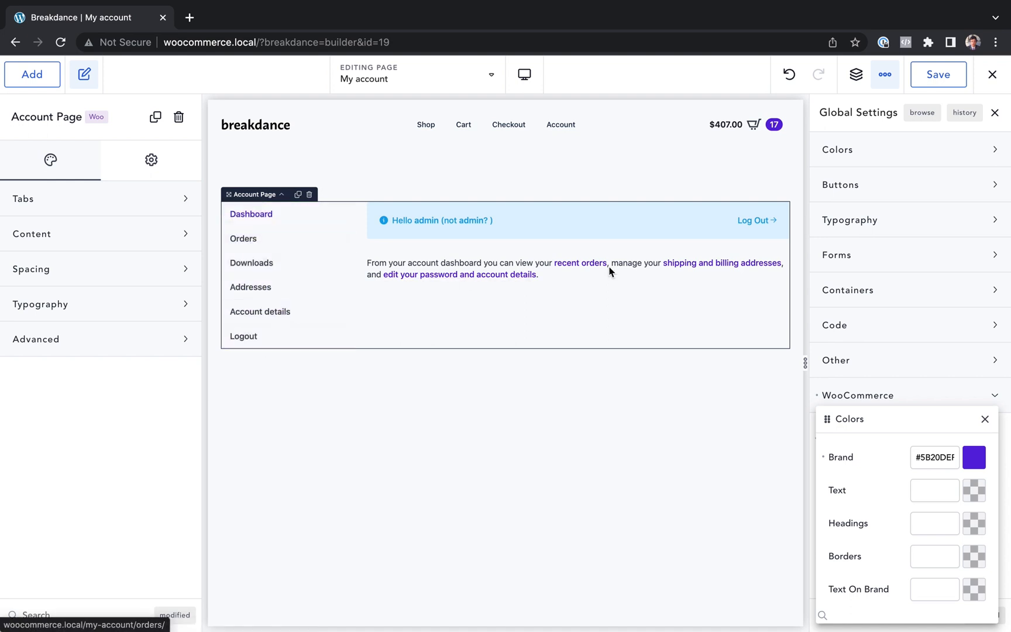
mouse_move(485, 222)
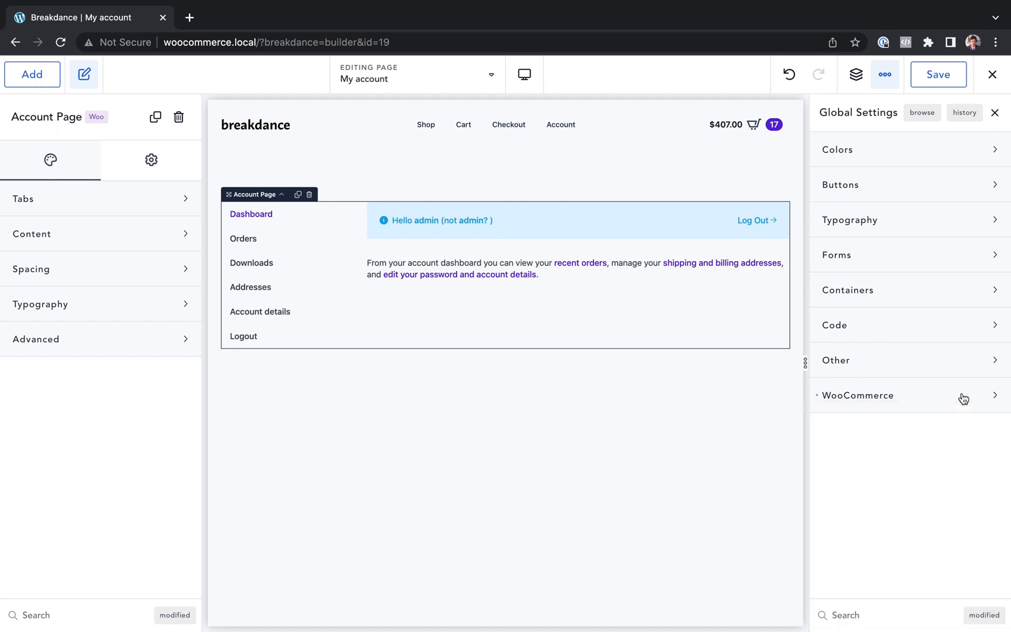
click(858, 396)
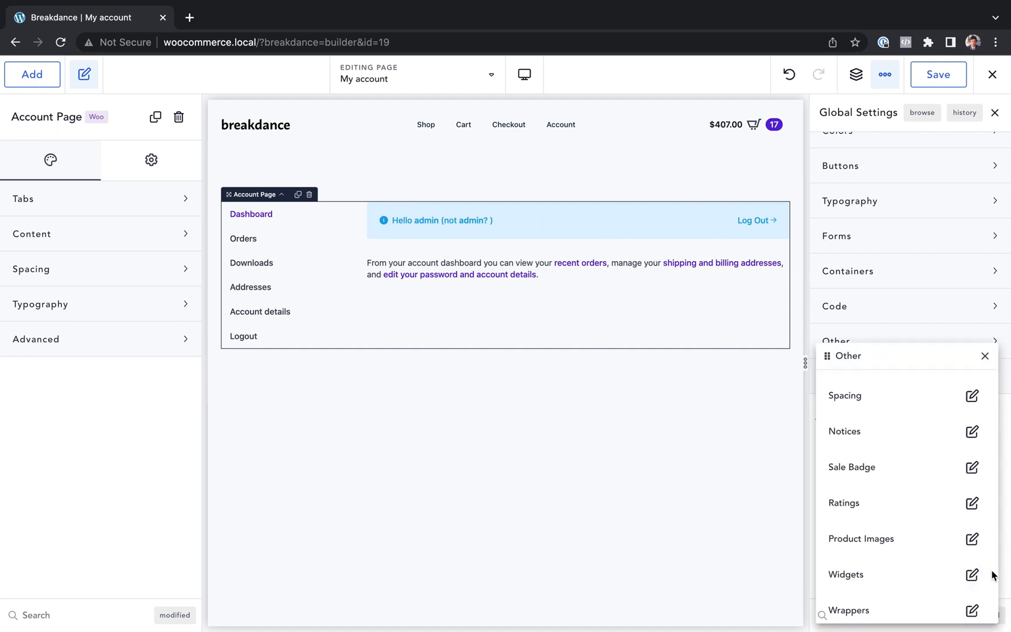
- Style info notices with #E0E0E0 background, #000000 icon and text, and #602AD6 links
click(974, 431)
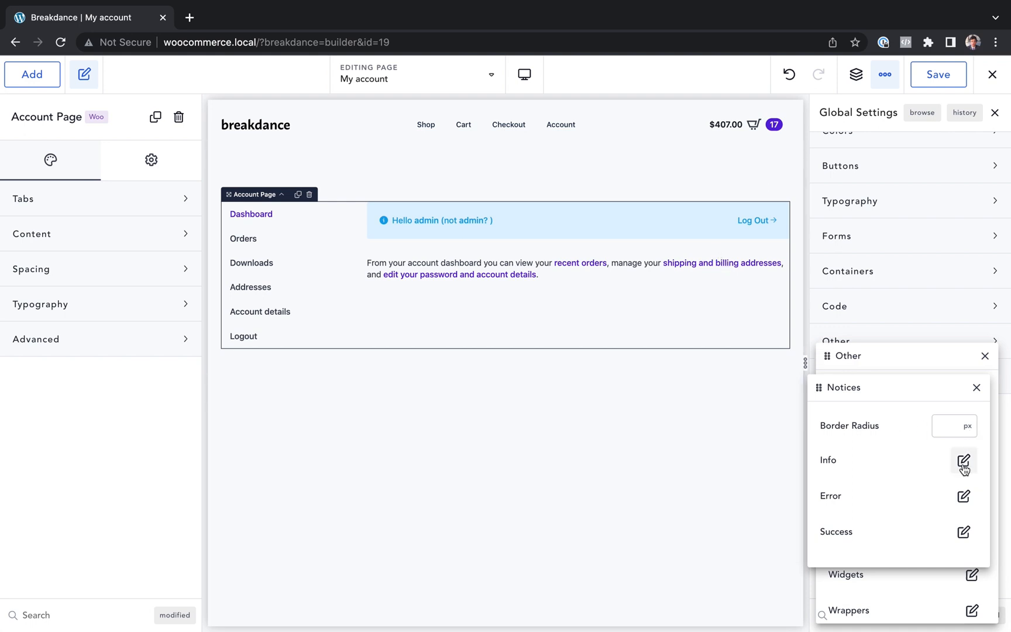
click(963, 460)
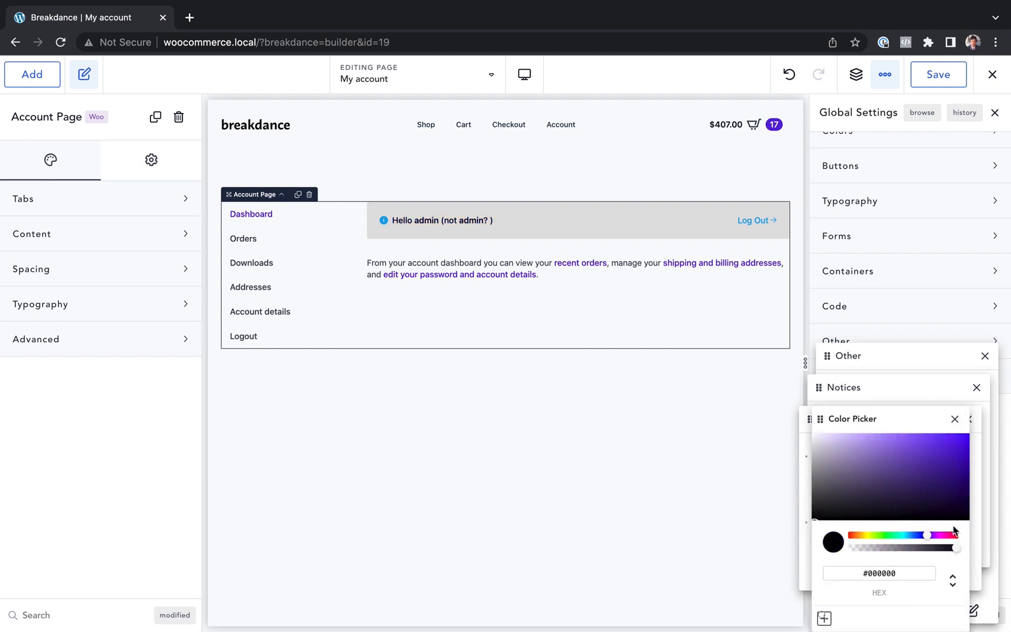
click(920, 459)
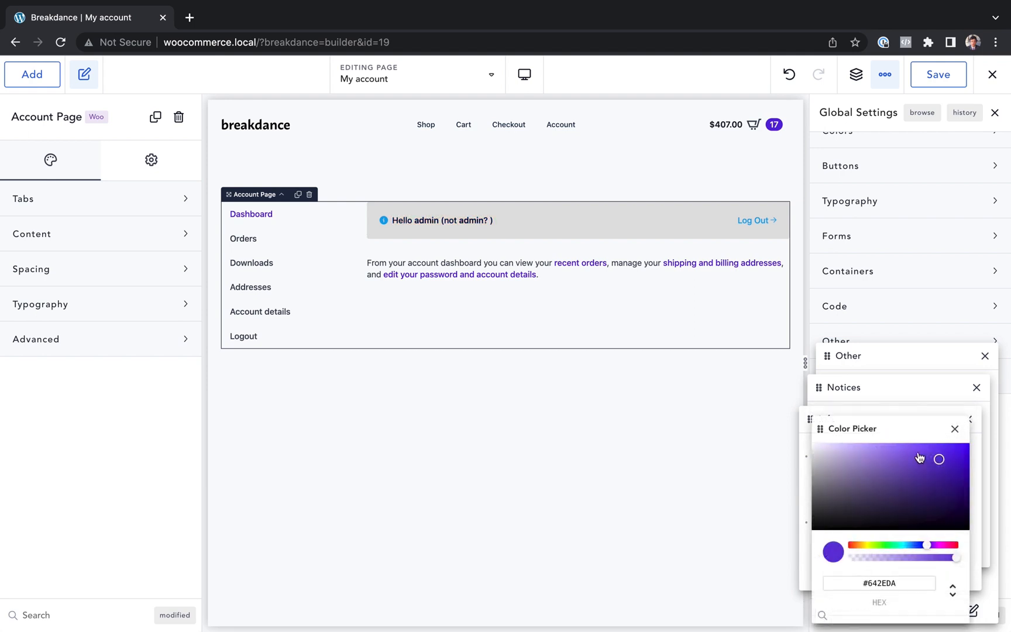
click(955, 429)
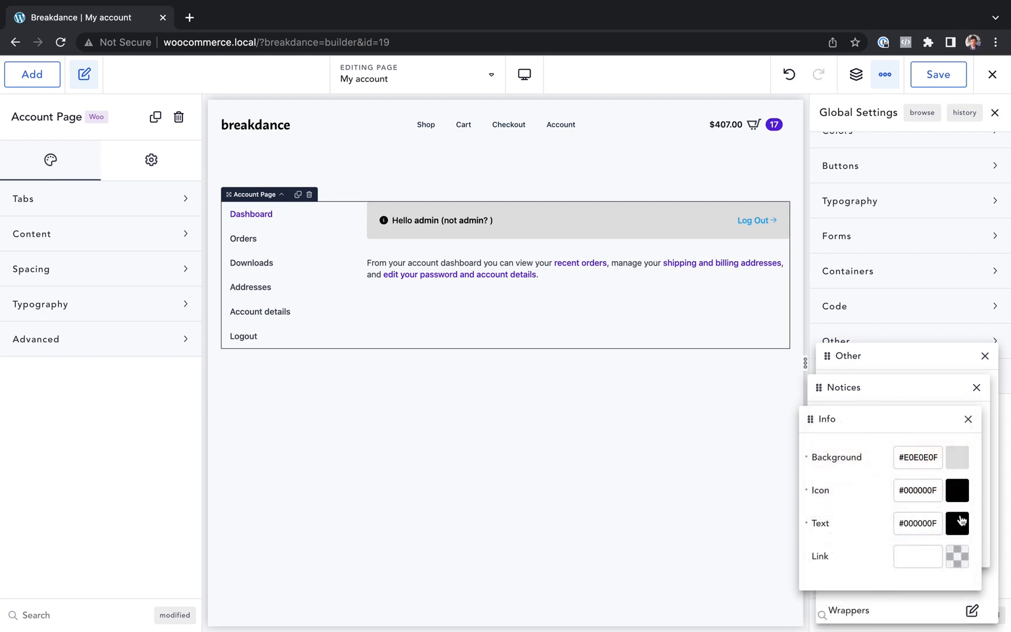
click(958, 523)
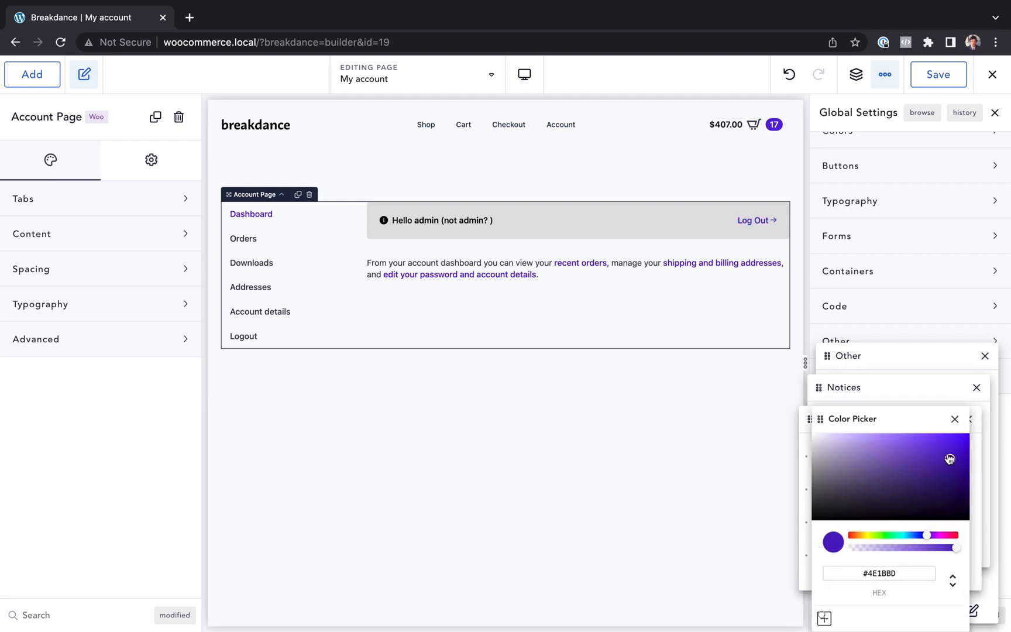
click(956, 419)
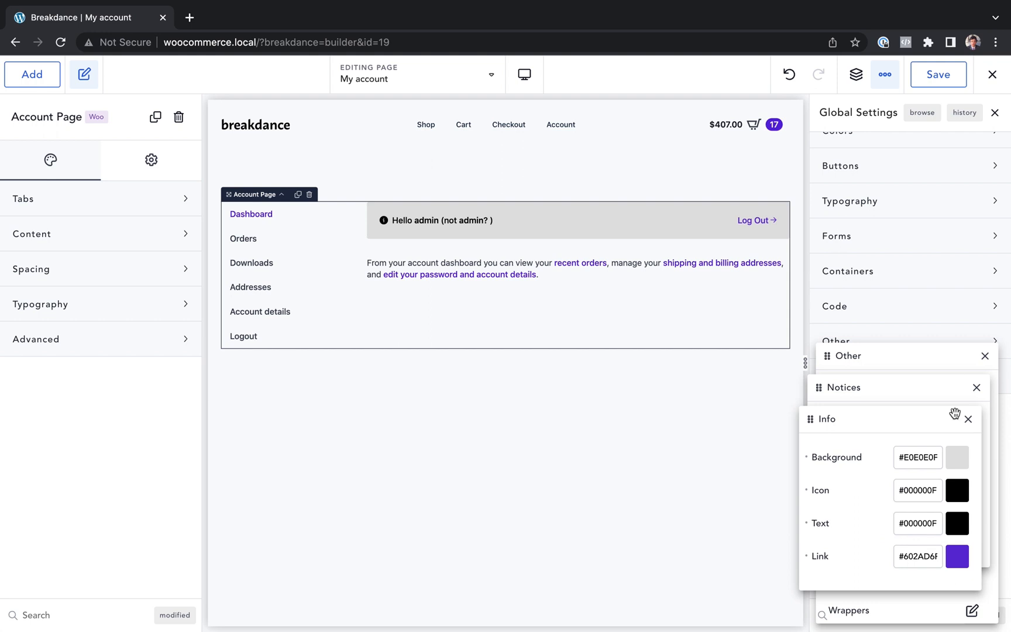
click(968, 418)
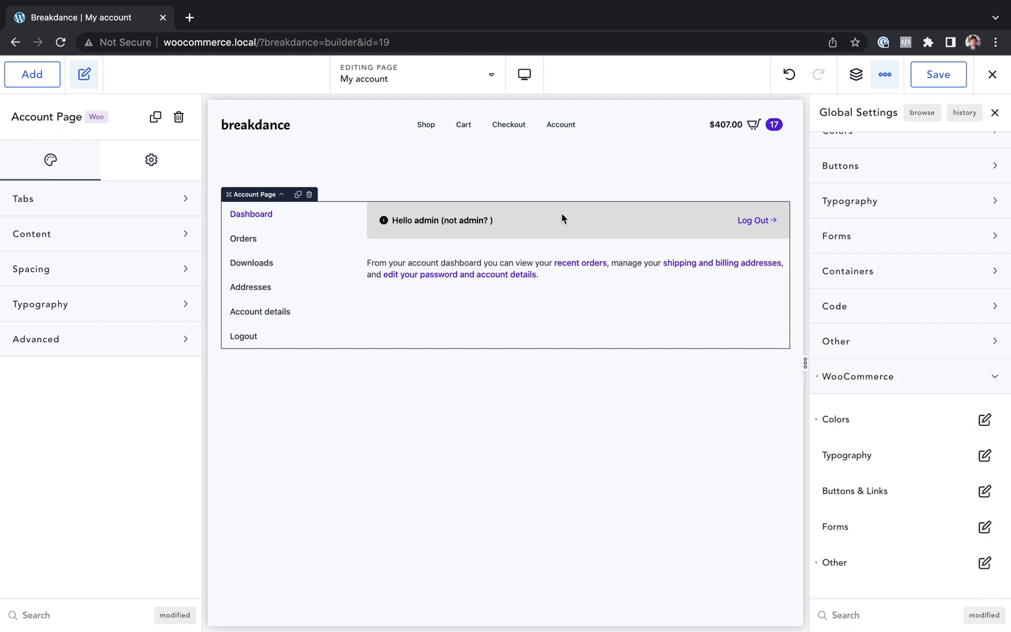
mouse_move(930, 432)
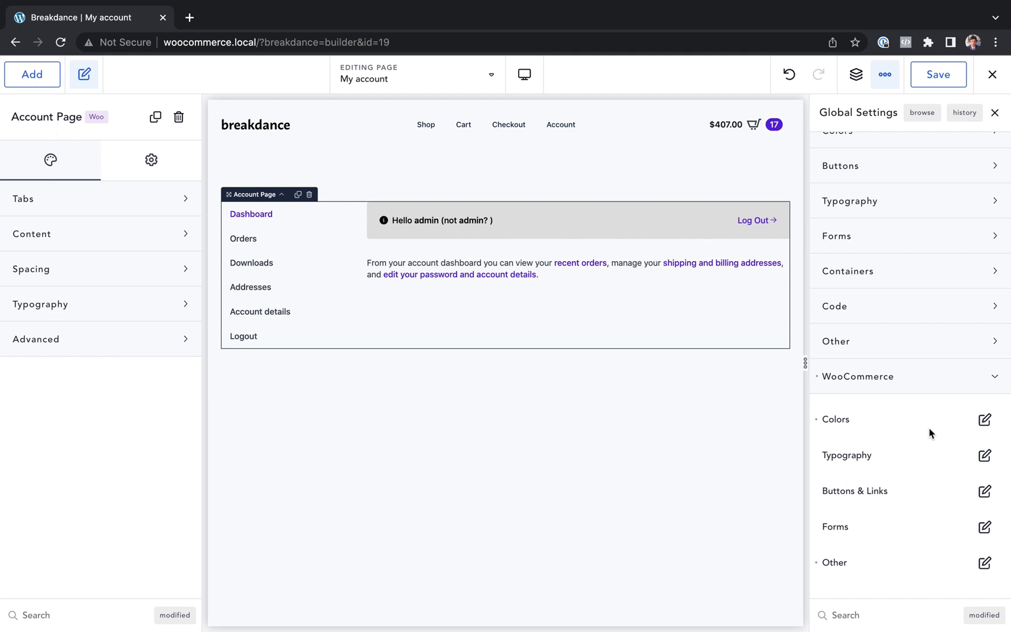
- Select the Account Page element and set its tab Space Between to 16 px
click(251, 214)
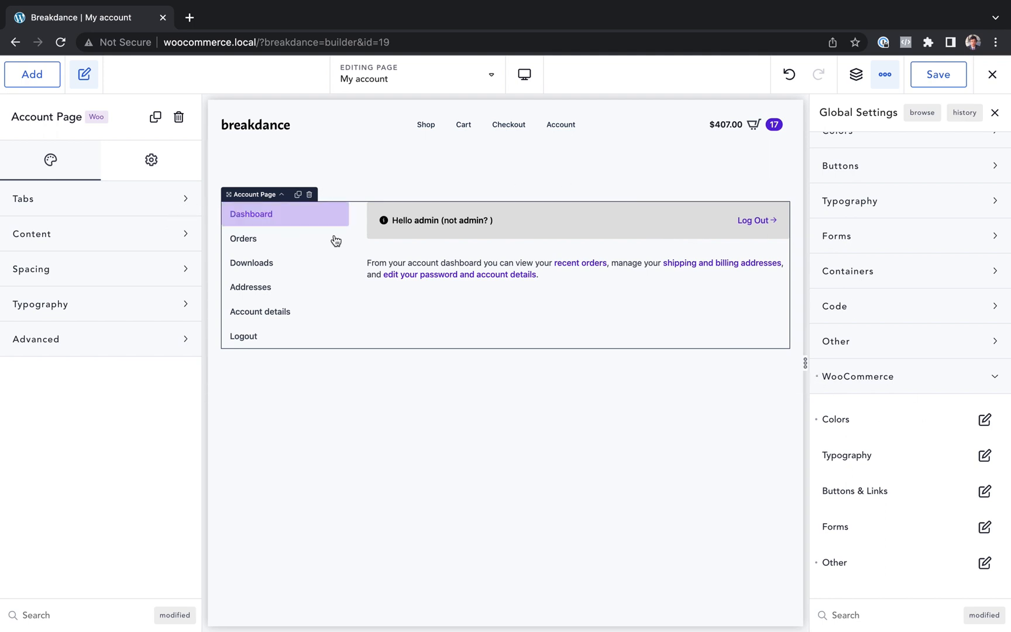
click(97, 198)
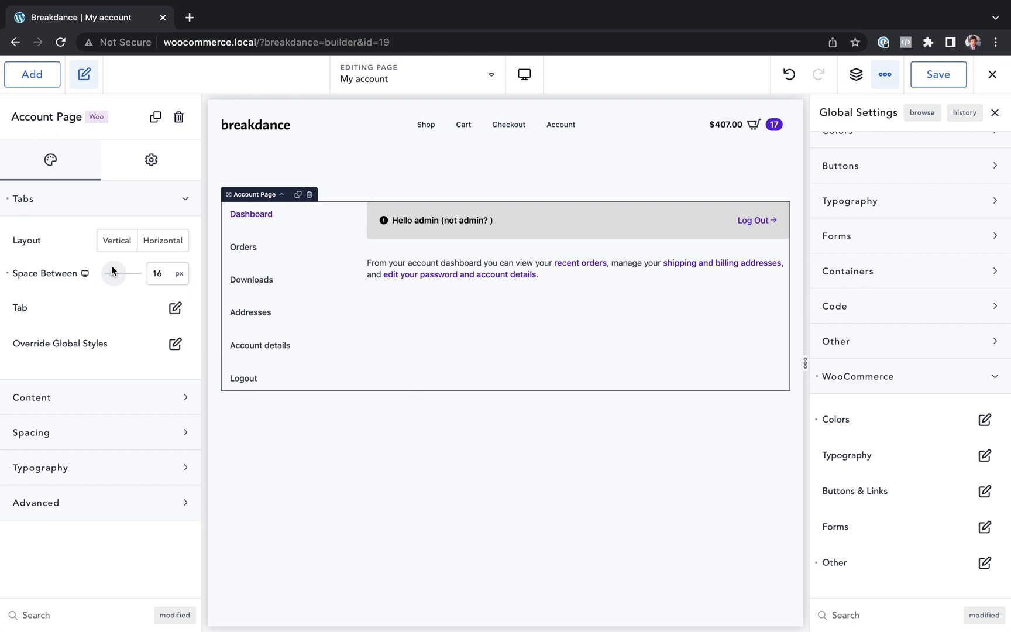
mouse_move(431, 387)
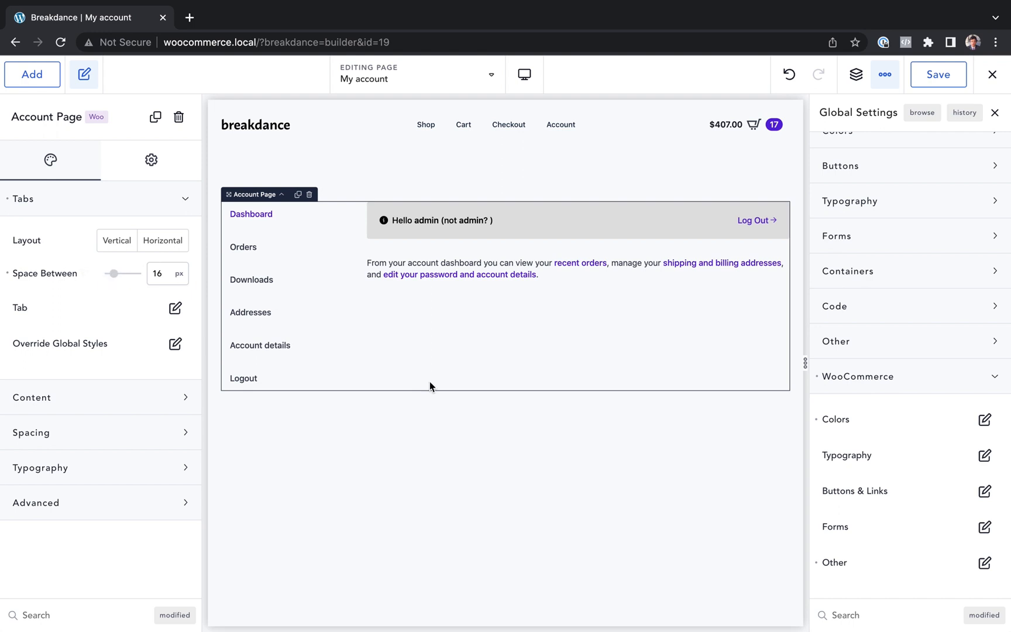